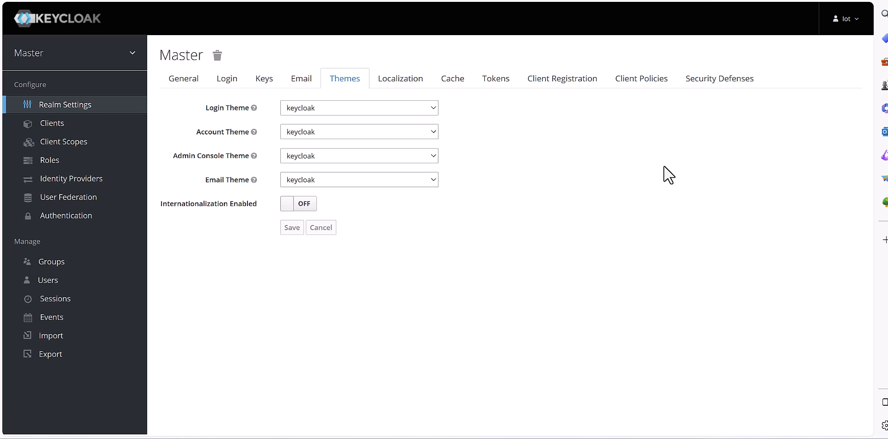
pyautogui.moveTo(662, 164)
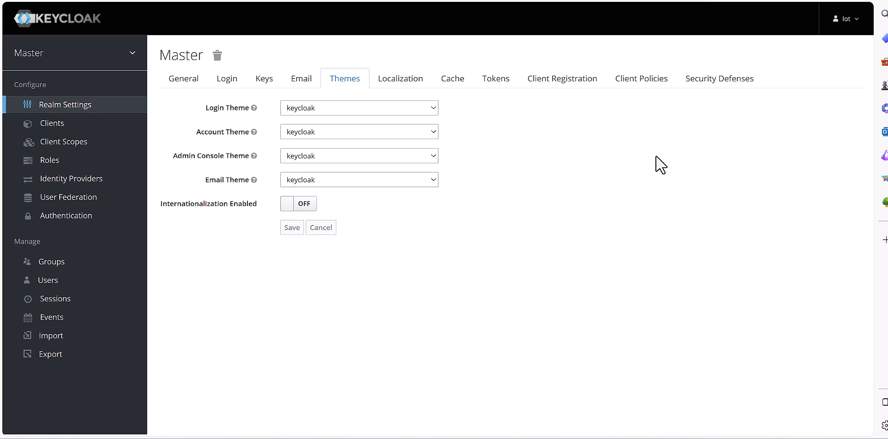
pyautogui.moveTo(661, 165)
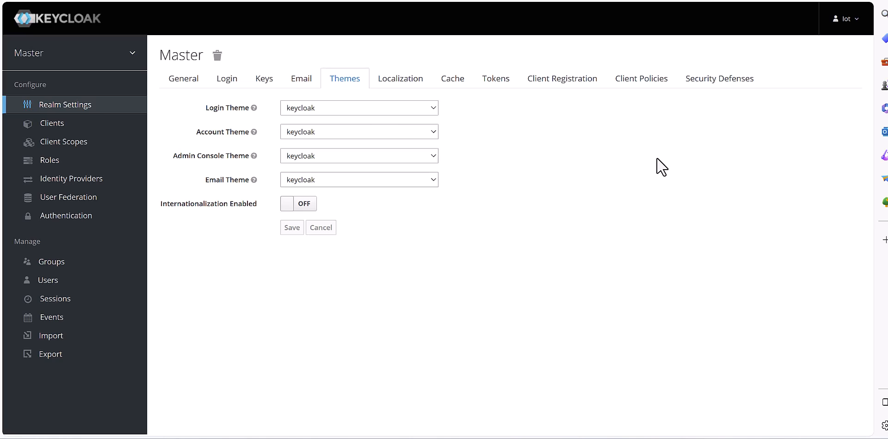
pyautogui.moveTo(123, 67)
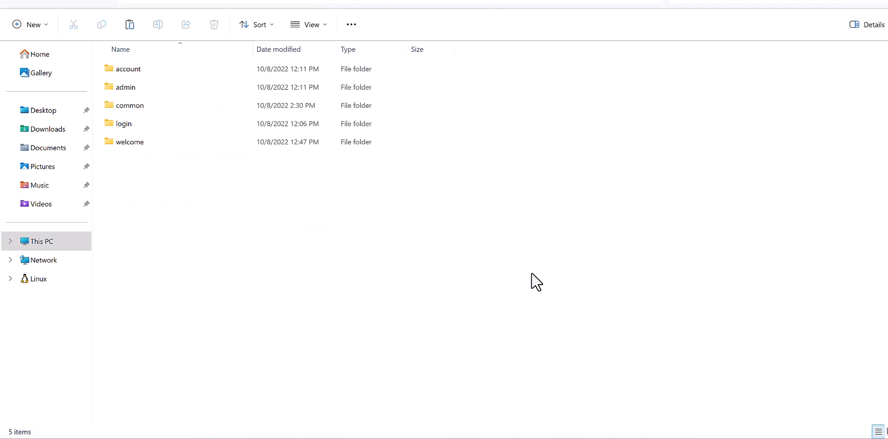
pyautogui.moveTo(518, 155)
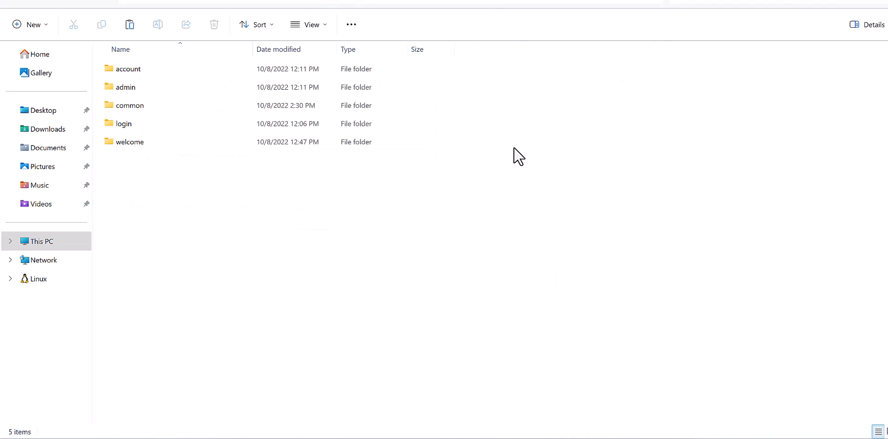
pyautogui.moveTo(500, 154)
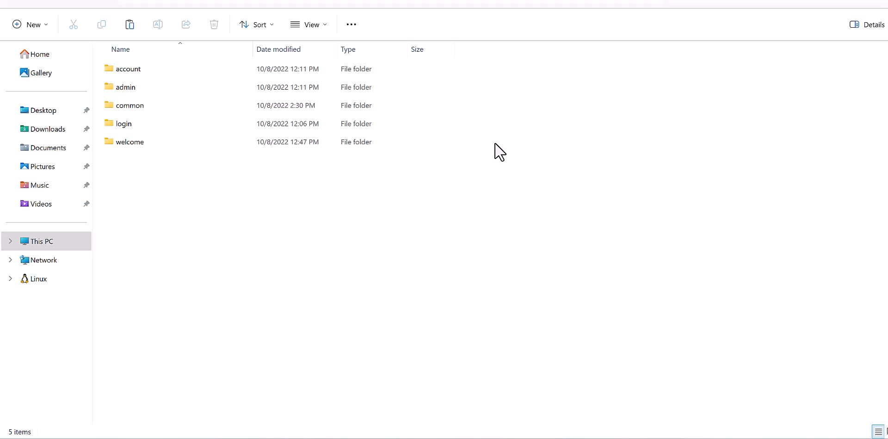
# - Browse through the theme's subfolders toward the folder holding css and img
pyautogui.click(130, 142)
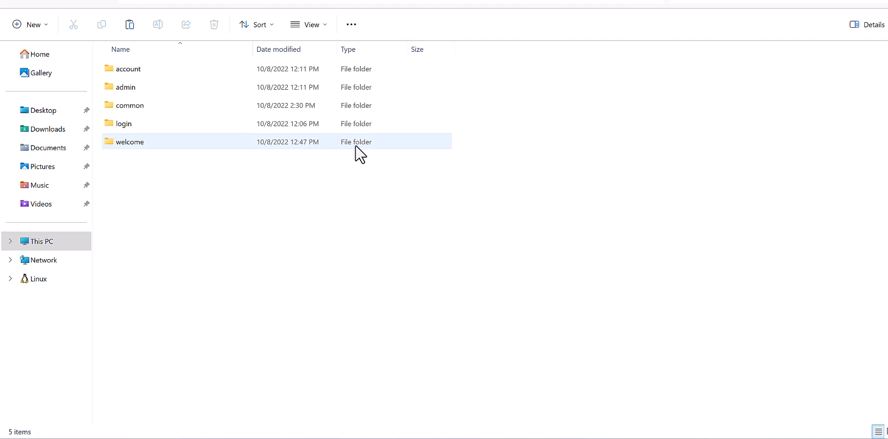
pyautogui.click(128, 69)
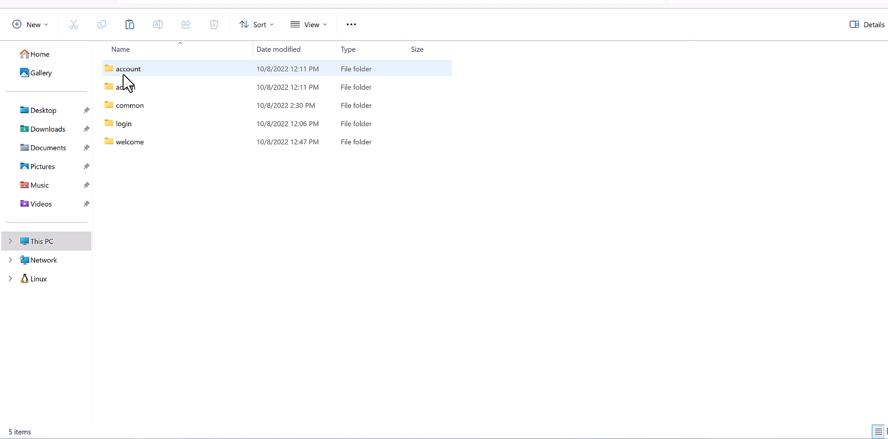
pyautogui.moveTo(131, 85)
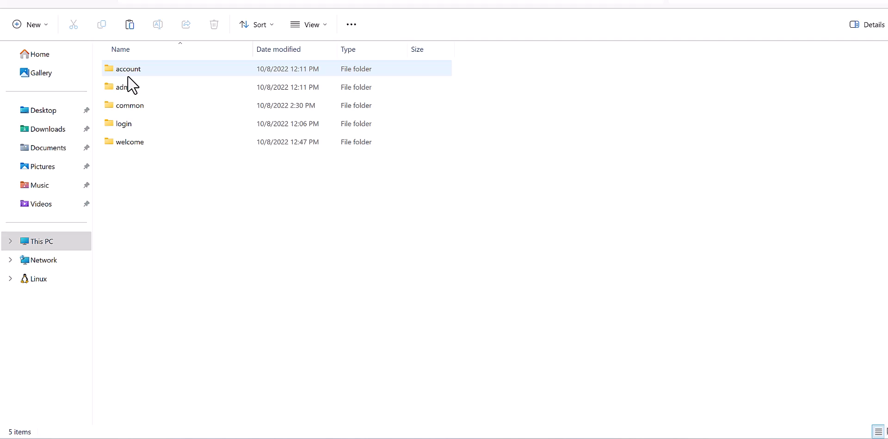
pyautogui.click(130, 105)
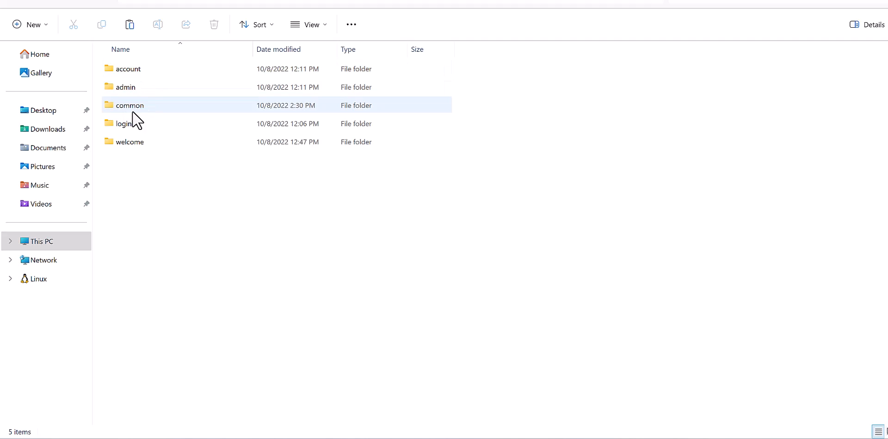
pyautogui.click(153, 180)
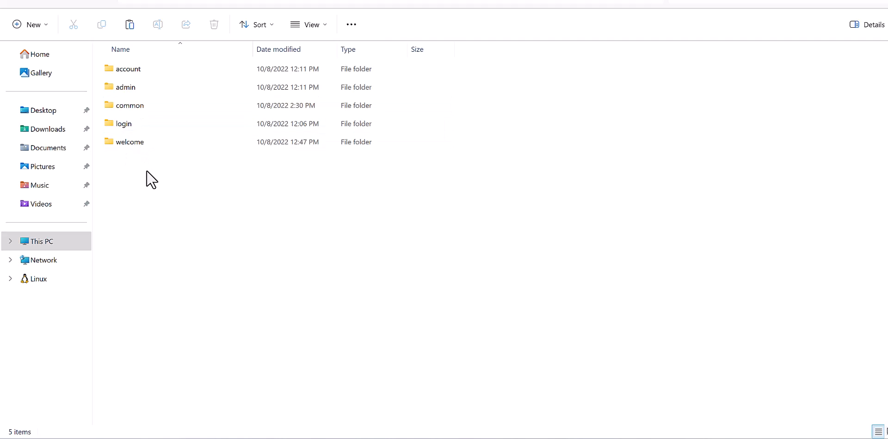
pyautogui.moveTo(144, 184)
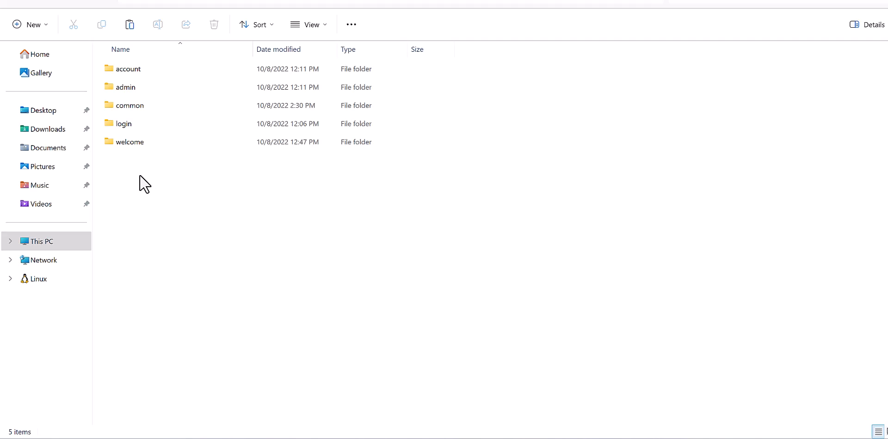
pyautogui.moveTo(147, 187)
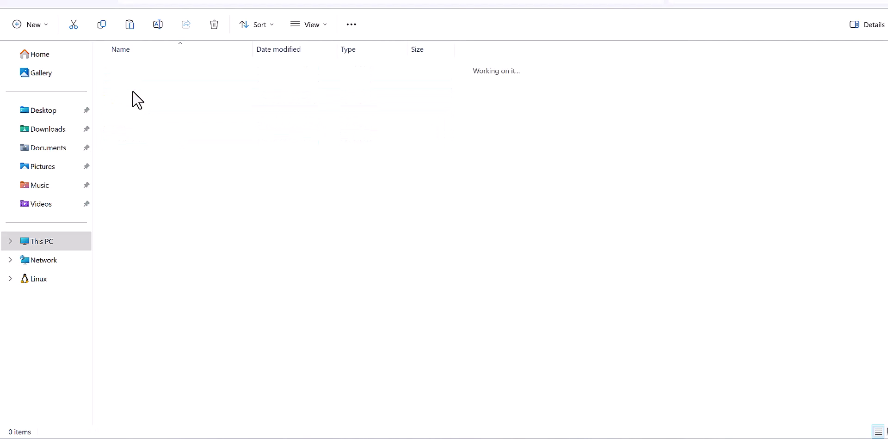
pyautogui.moveTo(136, 79)
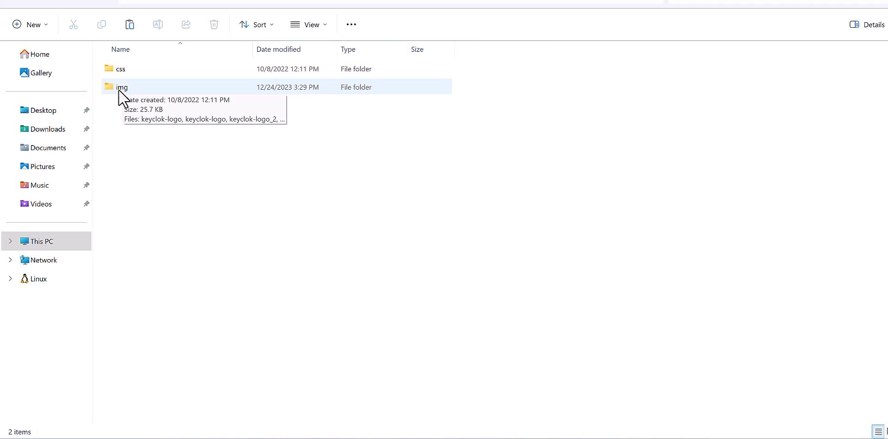
# - Enter the img folder and inspect the keyclok-logo and keyclok-logo_2 images
pyautogui.doubleClick(122, 87)
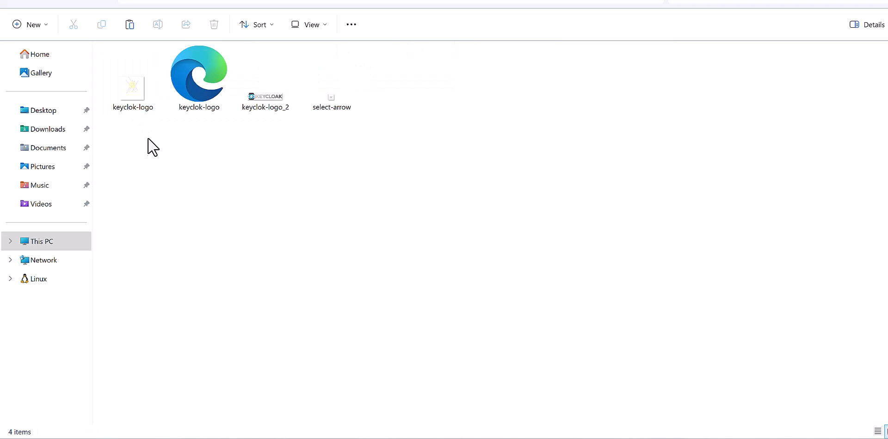
pyautogui.click(265, 80)
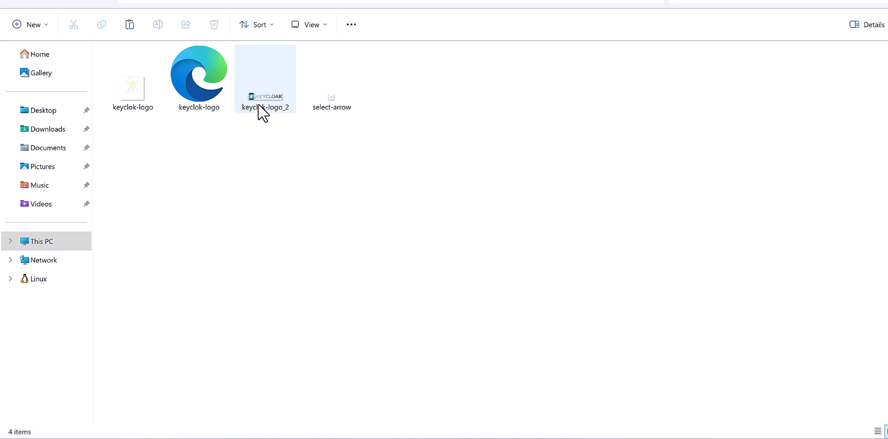
pyautogui.moveTo(266, 107)
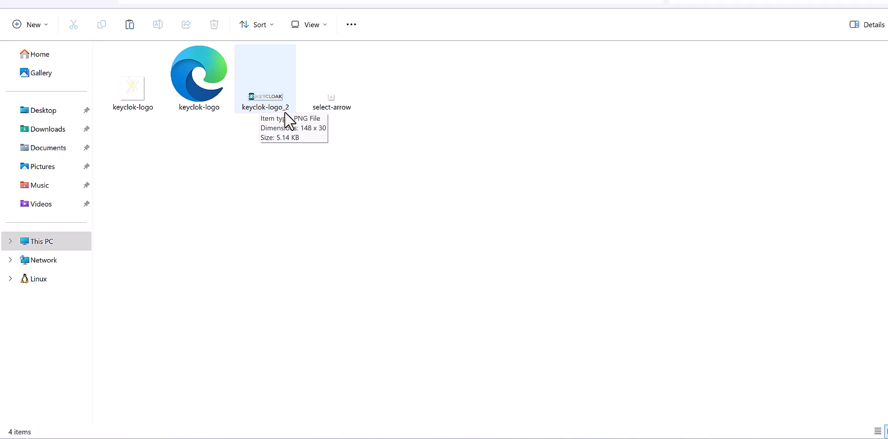
pyautogui.moveTo(271, 117)
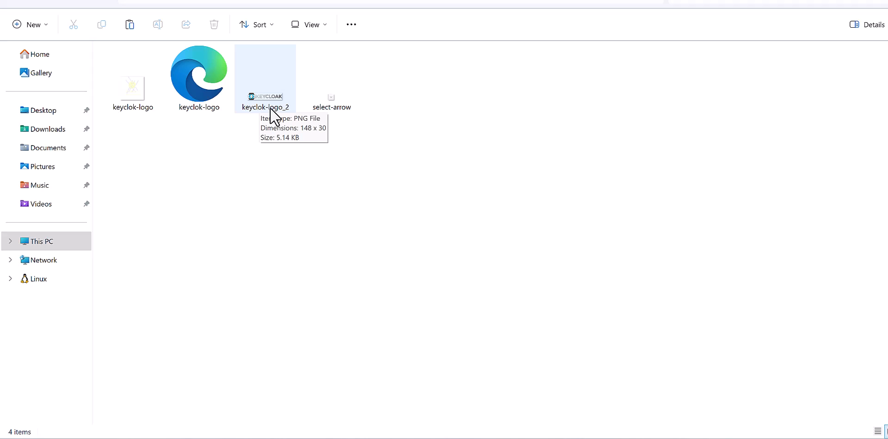
pyautogui.moveTo(160, 157)
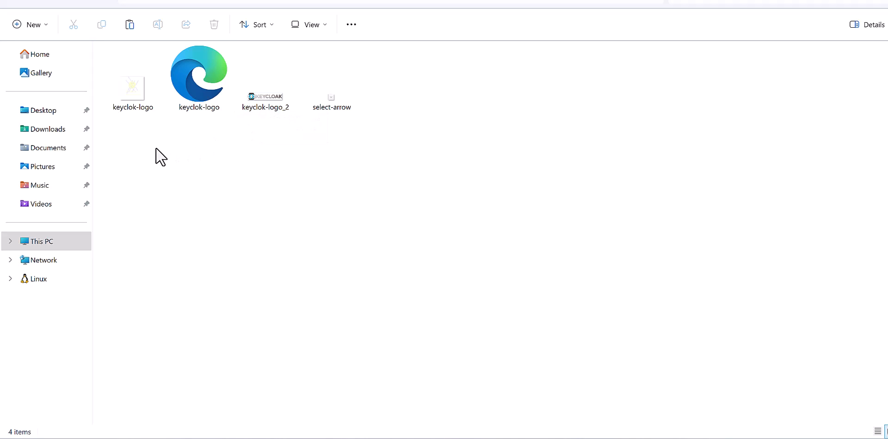
pyautogui.click(133, 79)
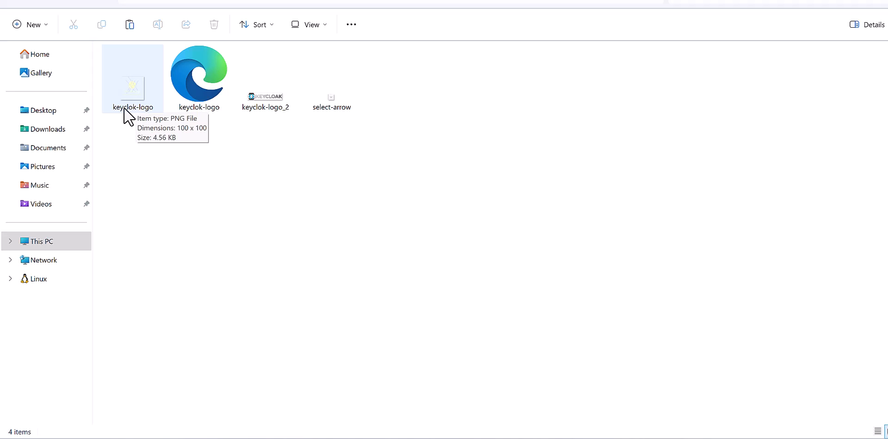
pyautogui.moveTo(130, 122)
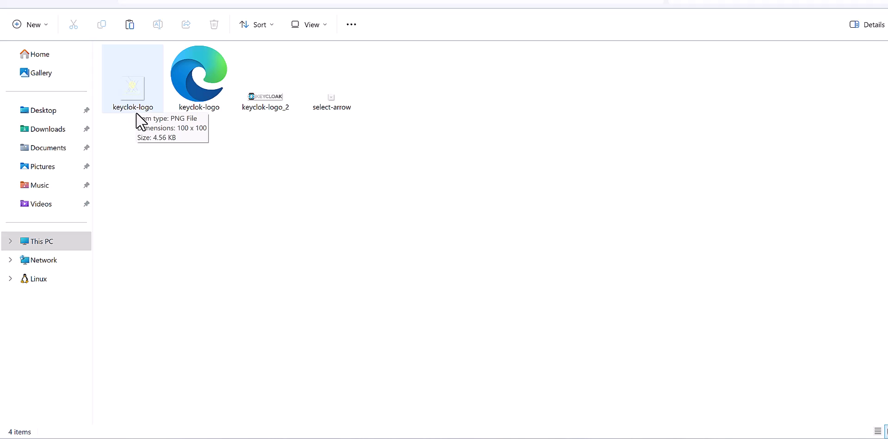
pyautogui.moveTo(126, 124)
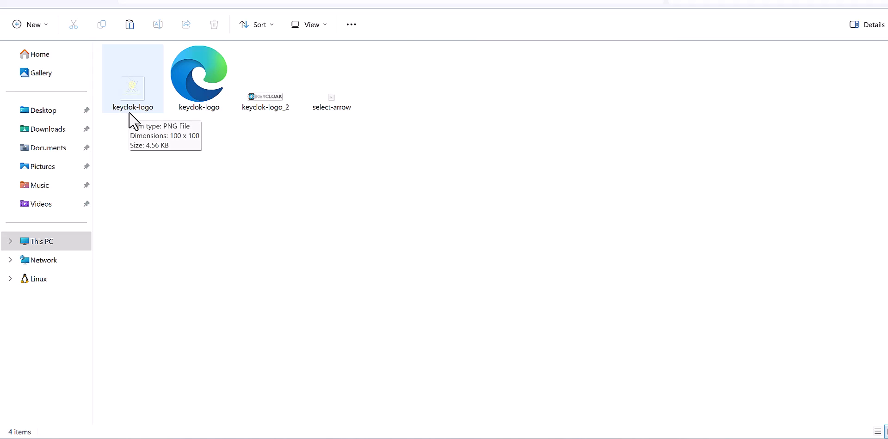
pyautogui.moveTo(136, 115)
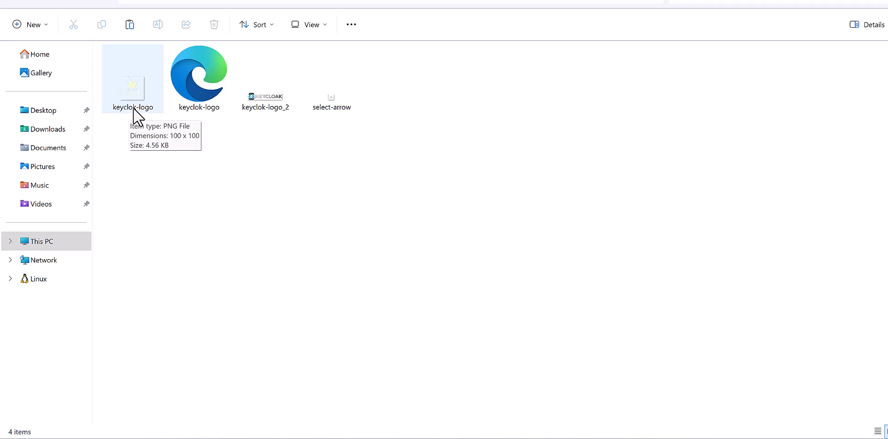
pyautogui.click(266, 78)
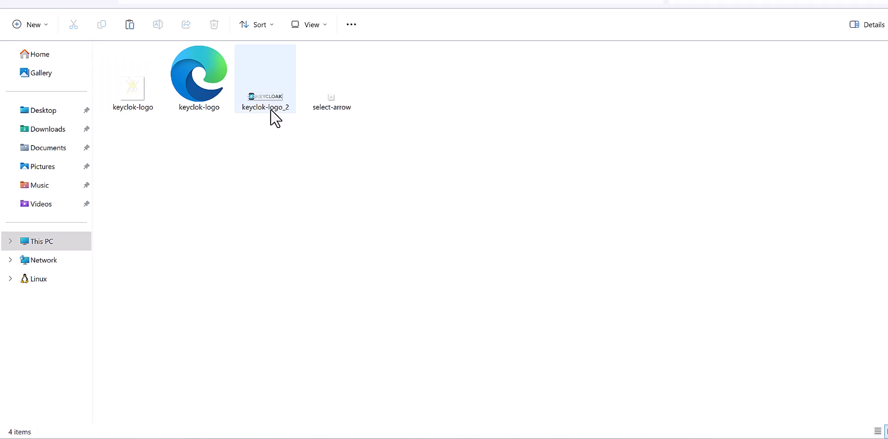
pyautogui.moveTo(263, 110)
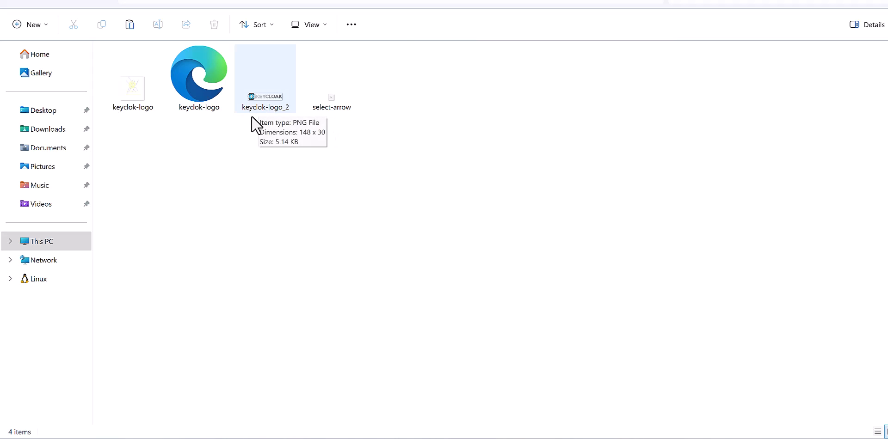
pyautogui.moveTo(268, 120)
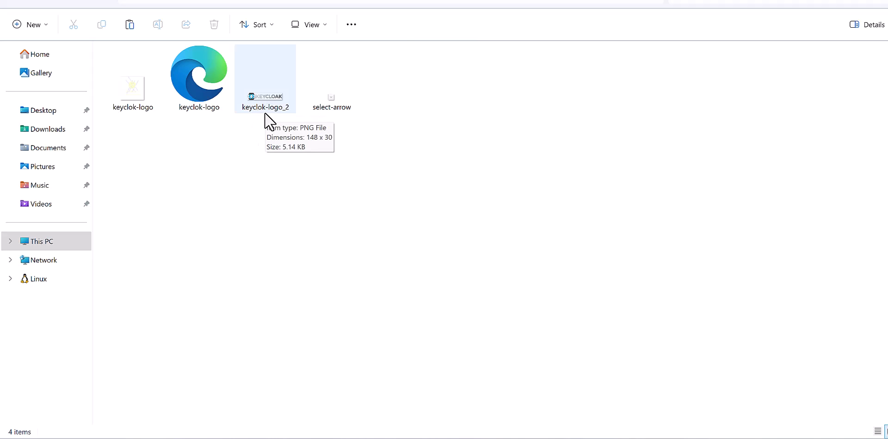
pyautogui.moveTo(139, 110)
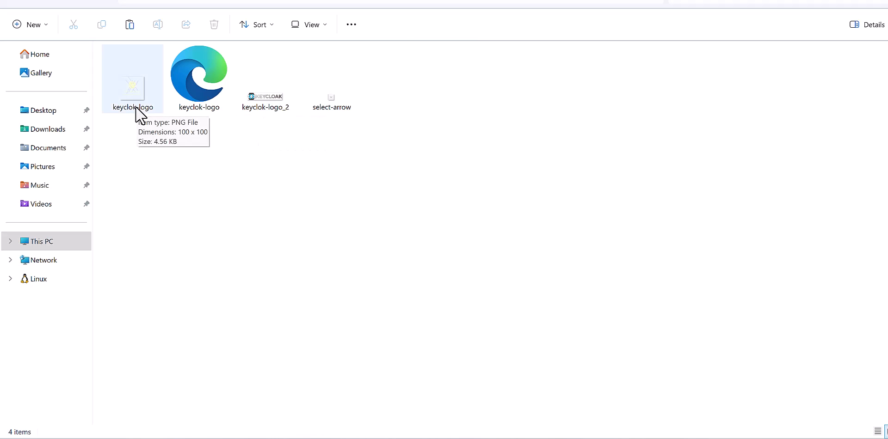
pyautogui.moveTo(146, 112)
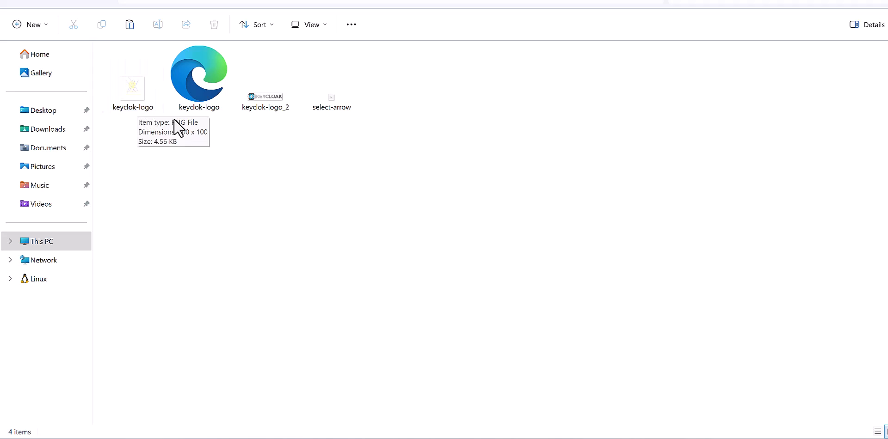
pyautogui.moveTo(20, 8)
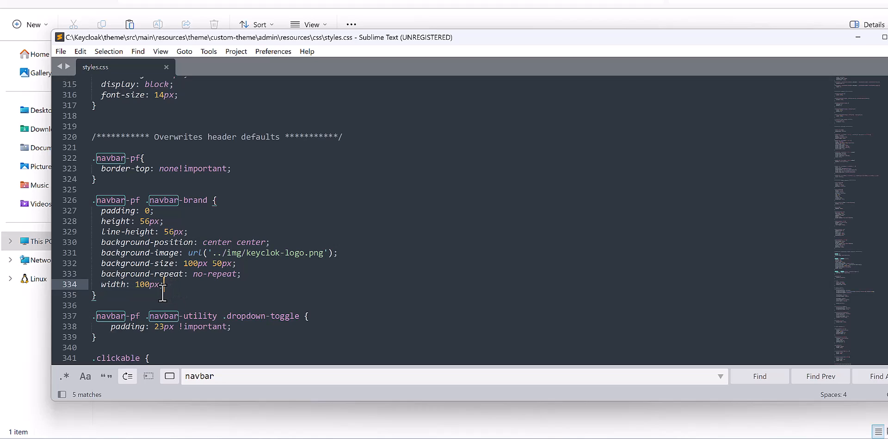
# - Save styles.css with the 100px navbar-brand width and close the editor
pyautogui.press('ctrl+s')
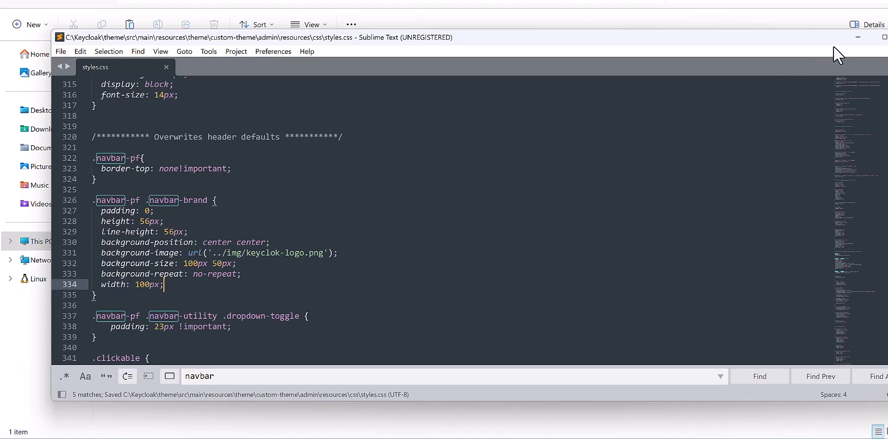
pyautogui.click(856, 37)
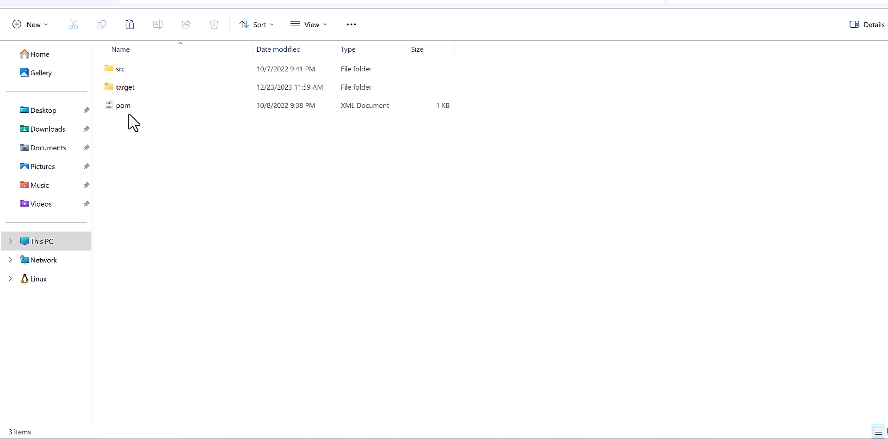
pyautogui.moveTo(136, 136)
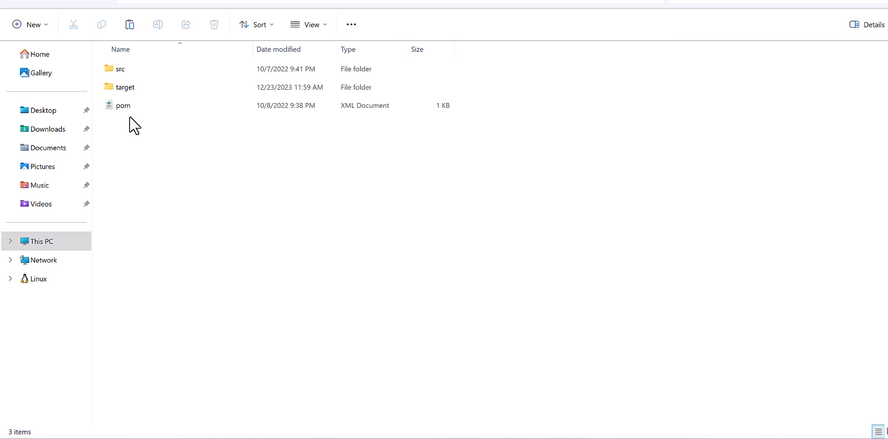
pyautogui.moveTo(131, 132)
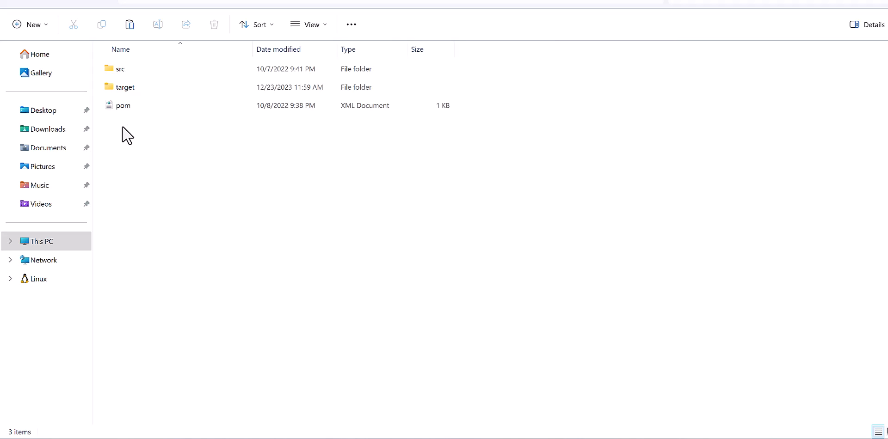
pyautogui.moveTo(484, 429)
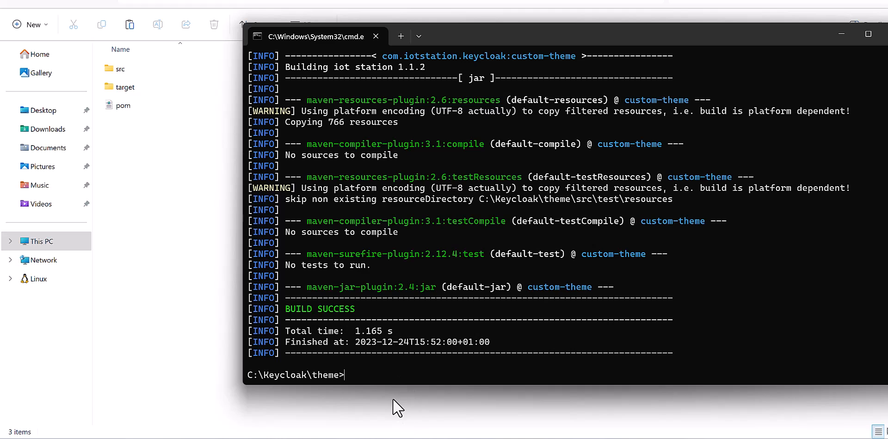
# - Run 'mvn package' to rebuild custom-theme-1.1.2.jar into target
pyautogui.write('mvn')
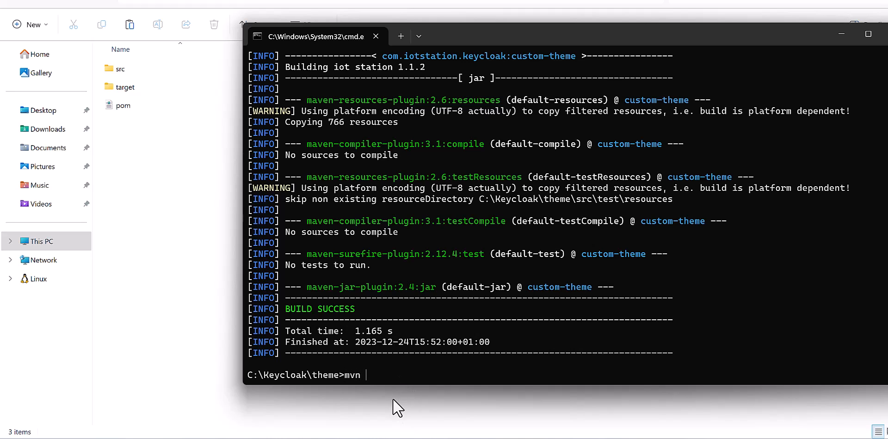
pyautogui.write('package')
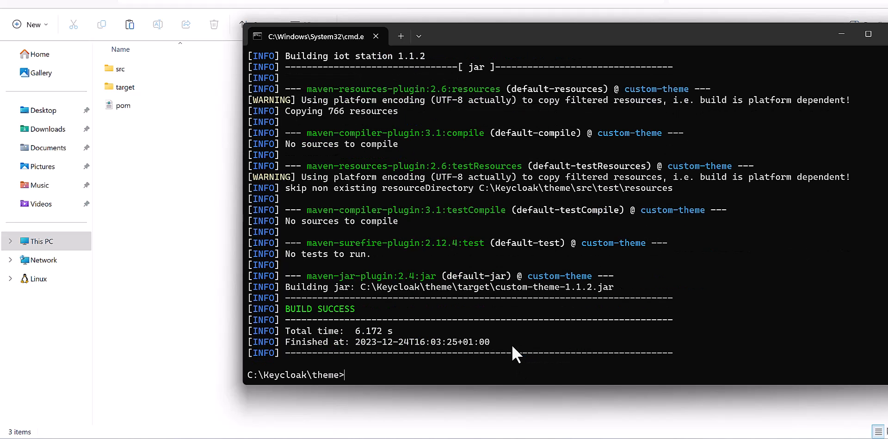
# - Check the newly built jar inside the target folder
pyautogui.click(124, 87)
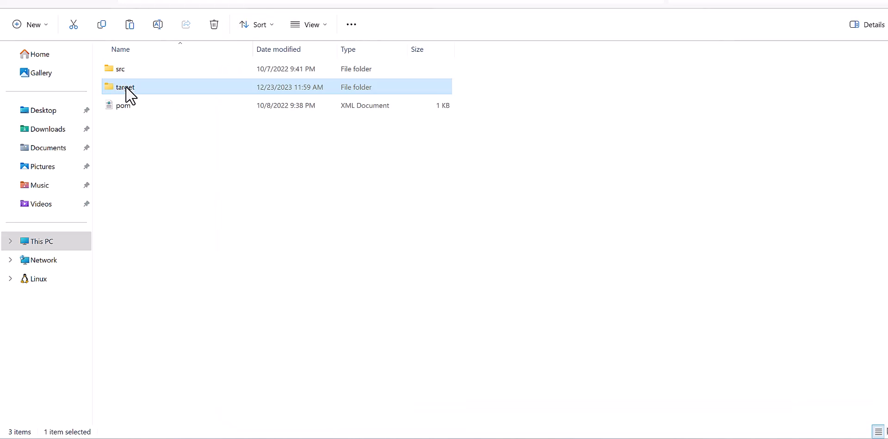
pyautogui.doubleClick(125, 87)
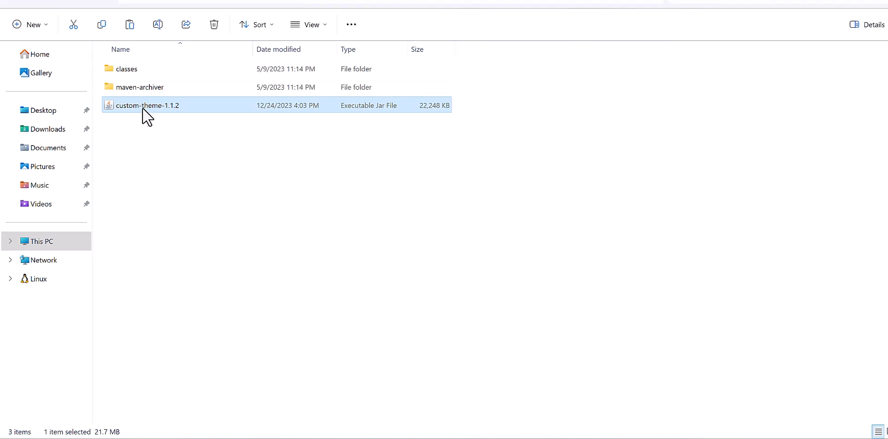
pyautogui.moveTo(204, 175)
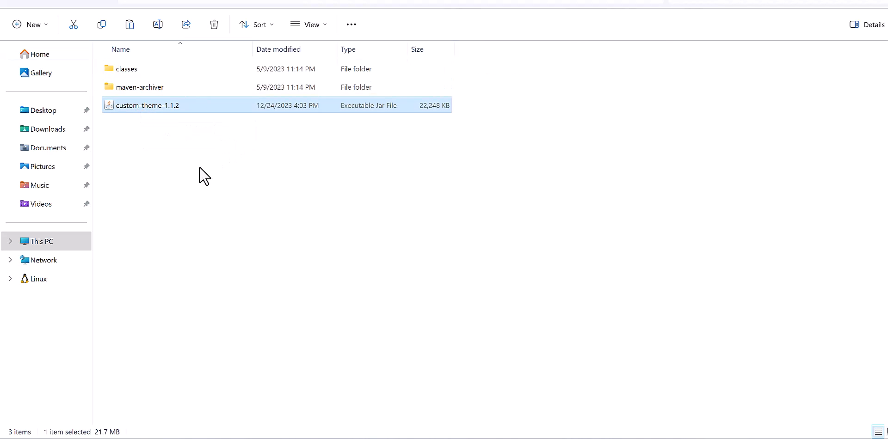
pyautogui.moveTo(194, 174)
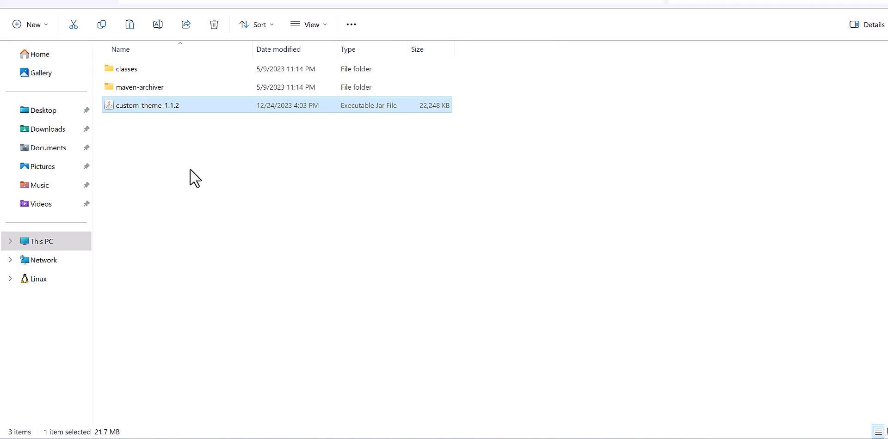
pyautogui.moveTo(533, 280)
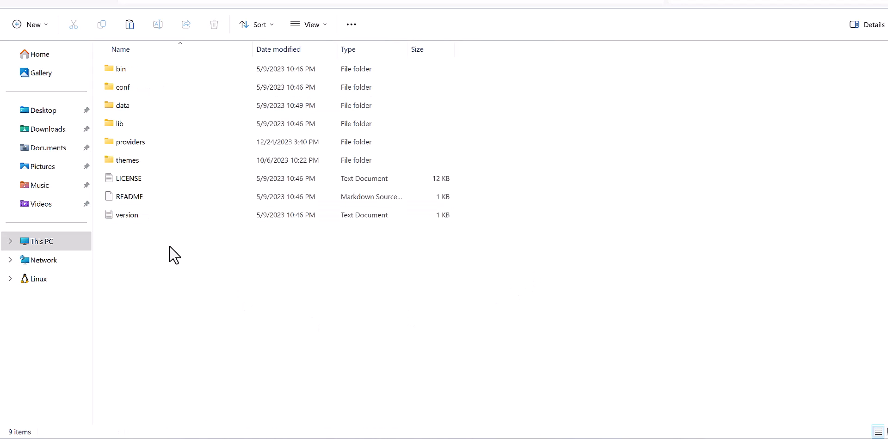
pyautogui.moveTo(192, 251)
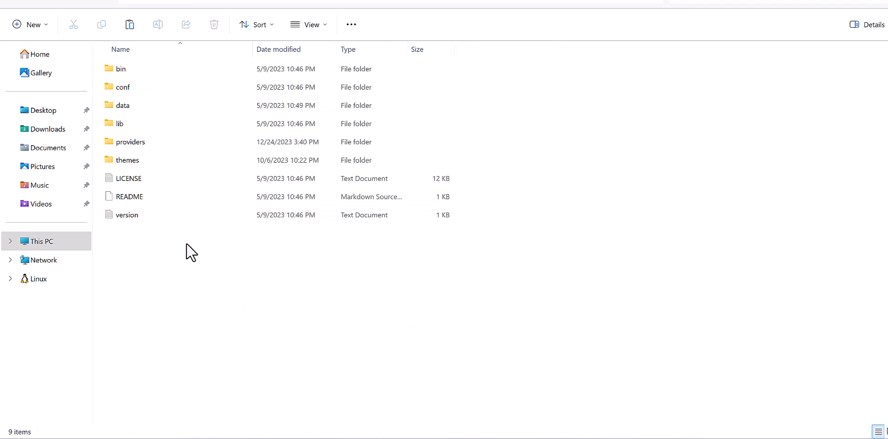
pyautogui.click(129, 141)
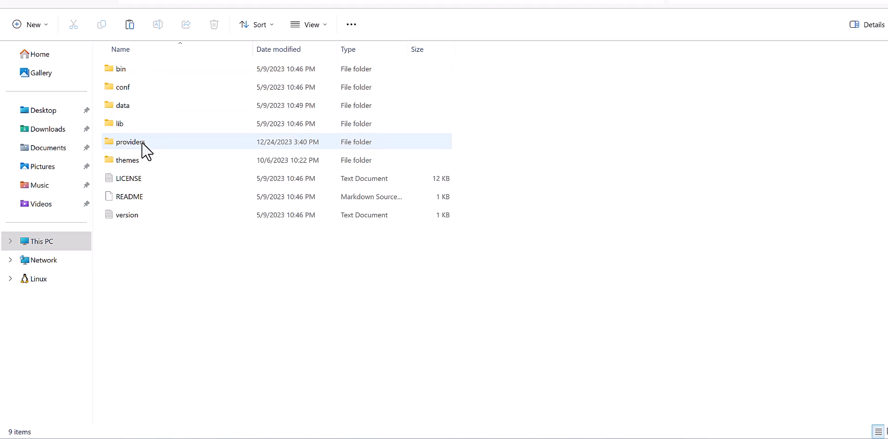
pyautogui.moveTo(138, 150)
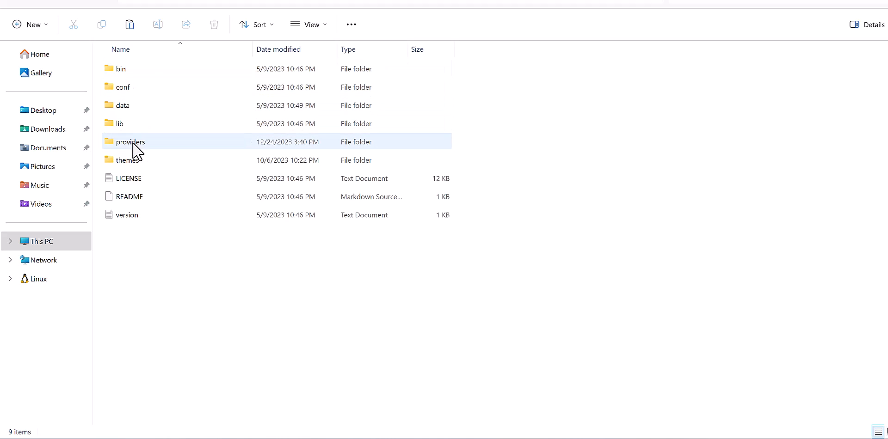
pyautogui.moveTo(127, 145)
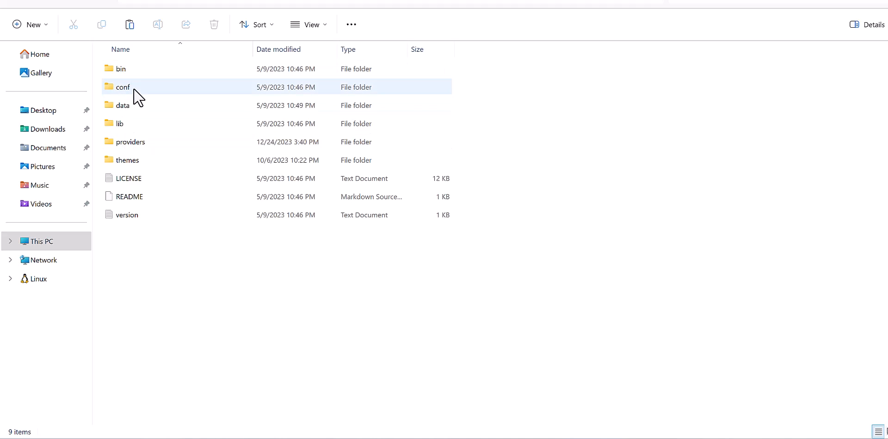
pyautogui.click(131, 142)
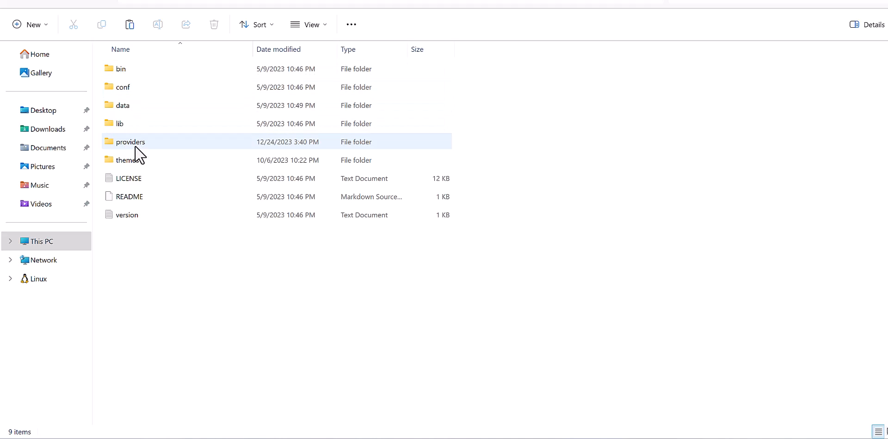
pyautogui.moveTo(137, 148)
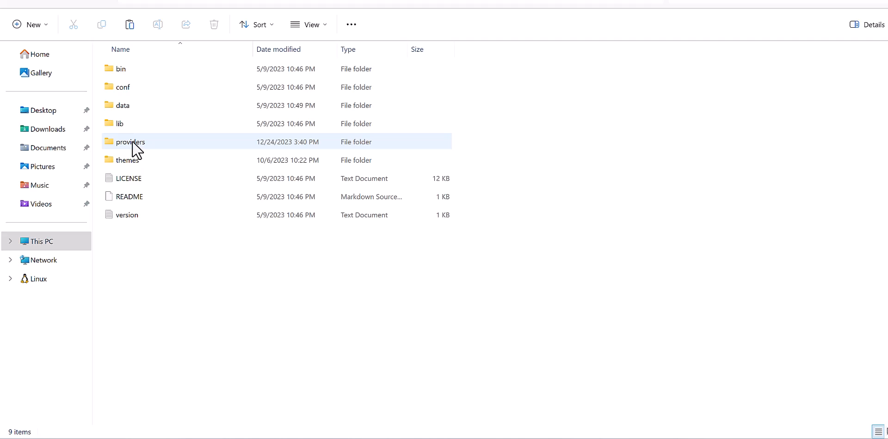
# - Enter the Keycloak providers folder and select the deployed custom-theme-1.1.2 jar
pyautogui.doubleClick(130, 142)
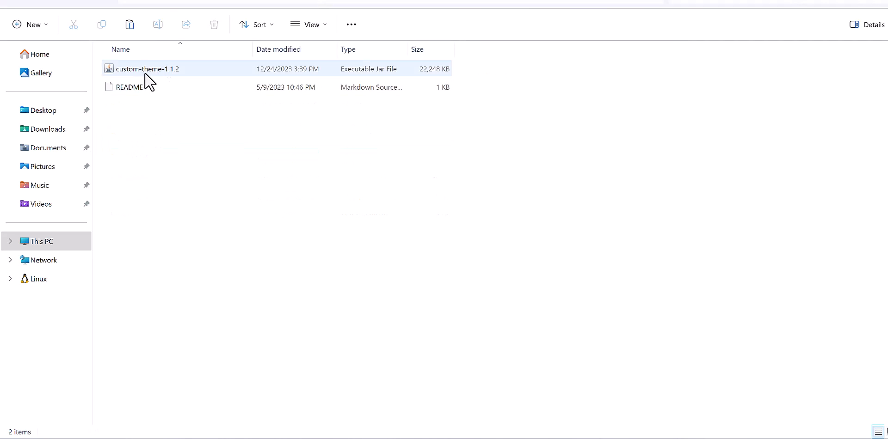
pyautogui.click(129, 87)
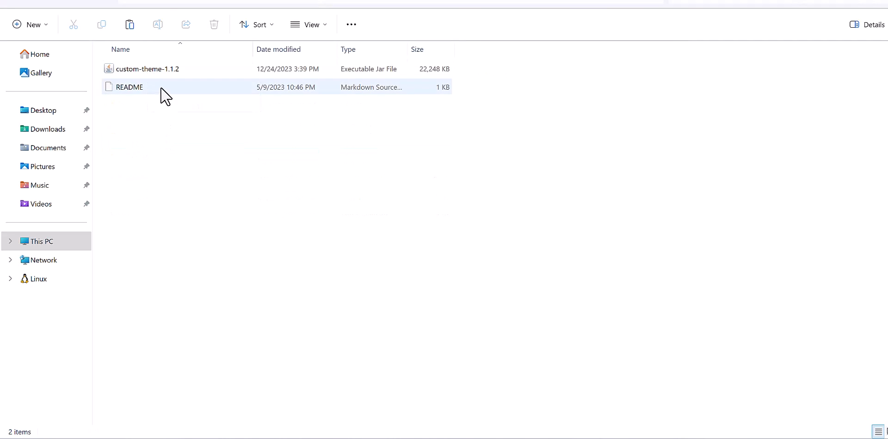
pyautogui.click(147, 68)
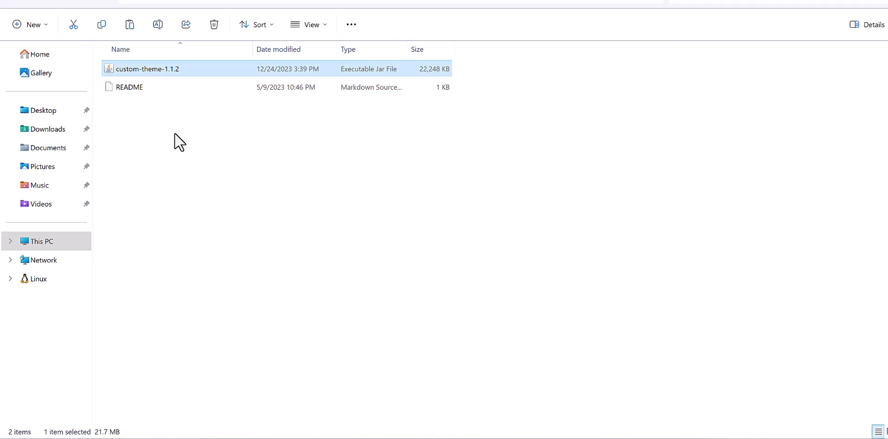
pyautogui.moveTo(179, 126)
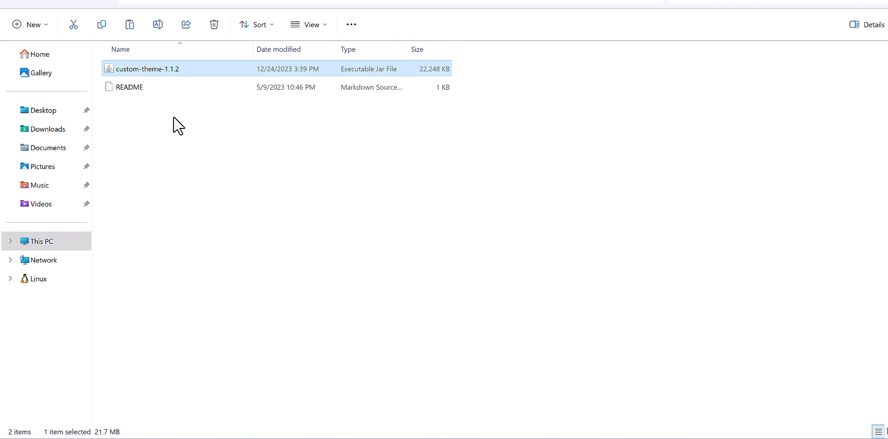
pyautogui.click(186, 133)
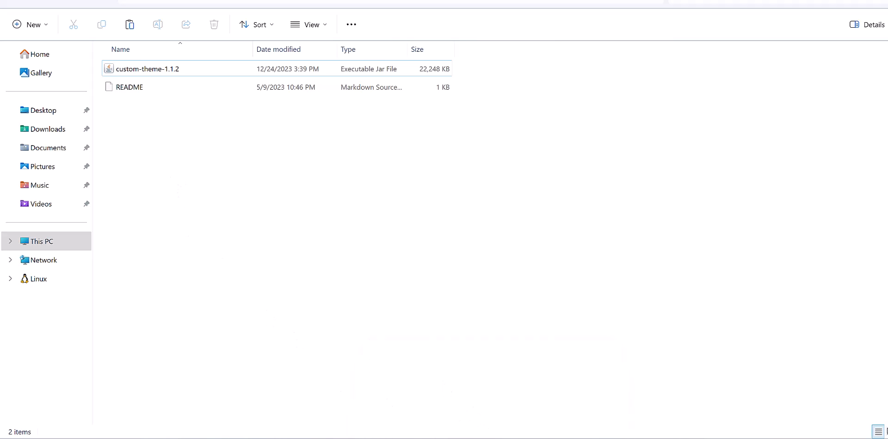
pyautogui.moveTo(163, 174)
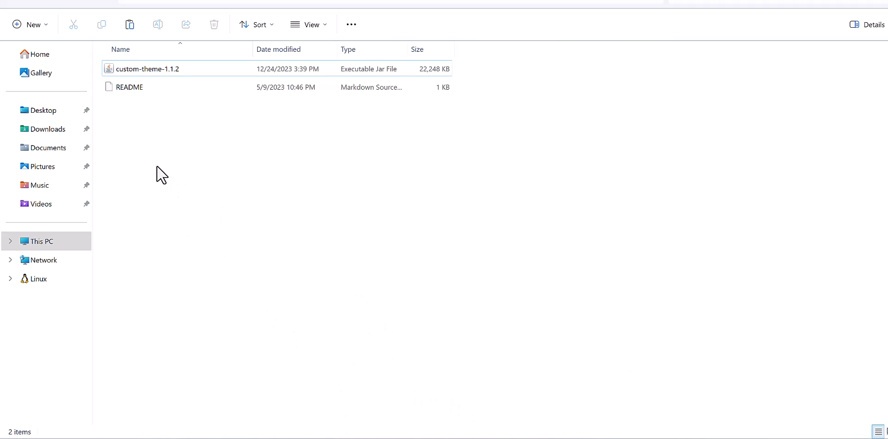
pyautogui.doubleClick(147, 69)
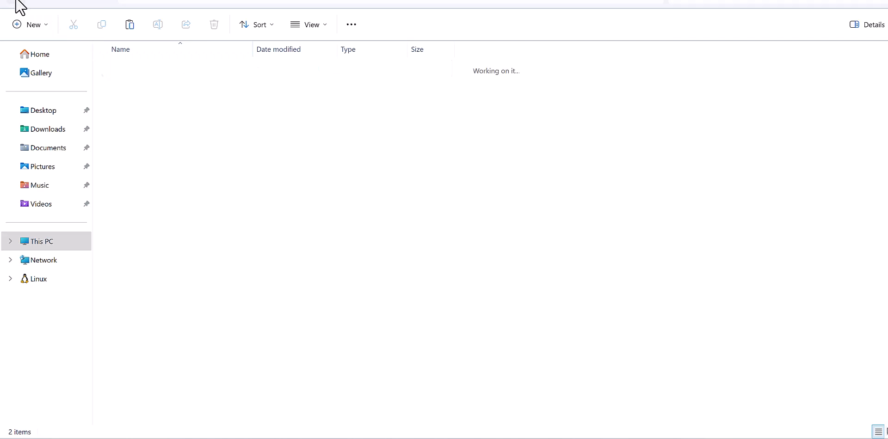
# - Terminate the running server with 'y' and run 'kc.bat build'
pyautogui.click(120, 68)
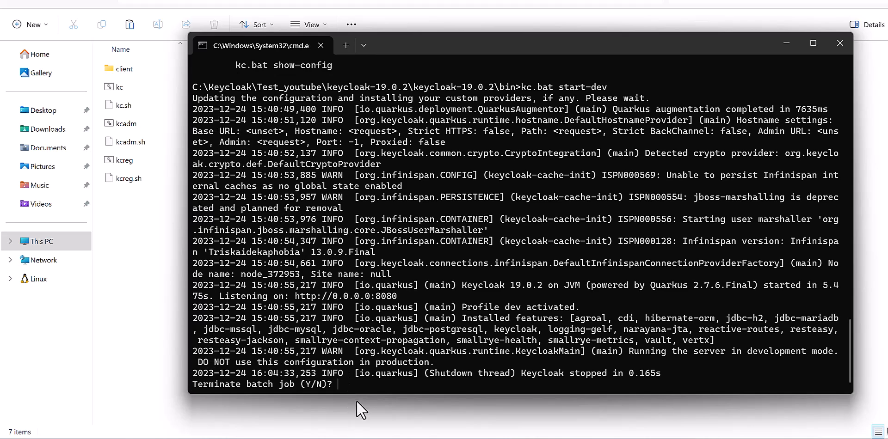
pyautogui.write('y')
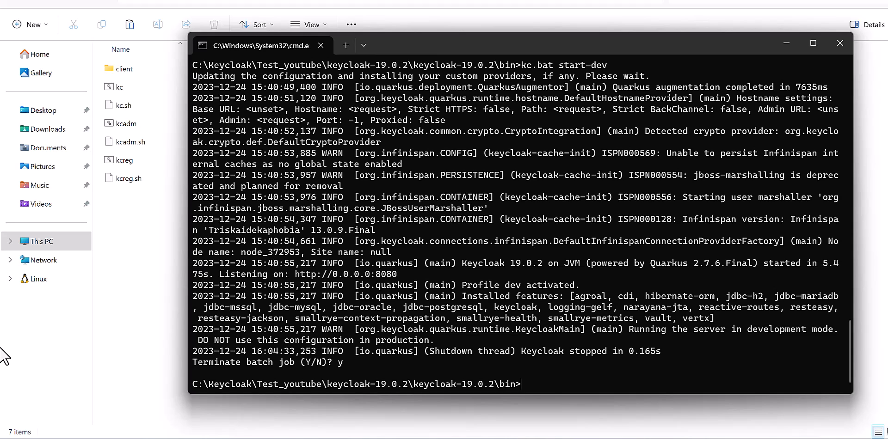
pyautogui.write('kc.bat')
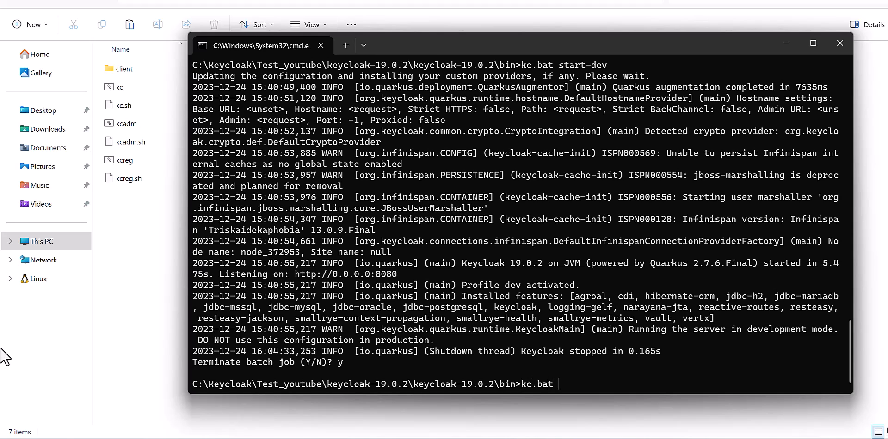
pyautogui.write('b')
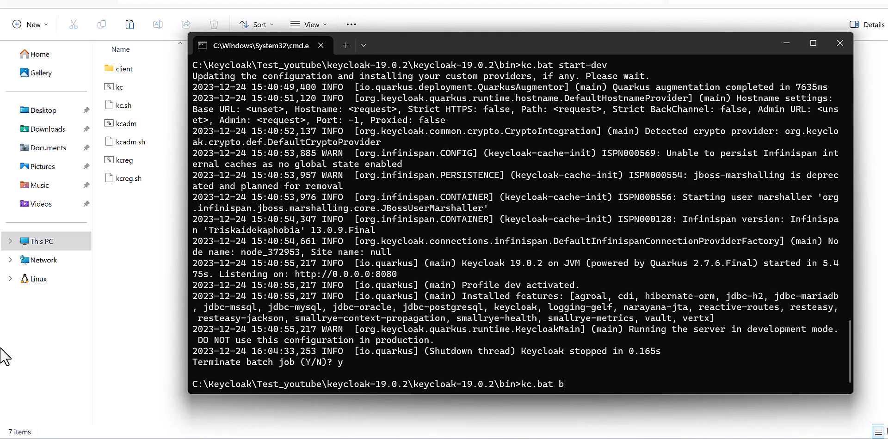
pyautogui.write('uild')
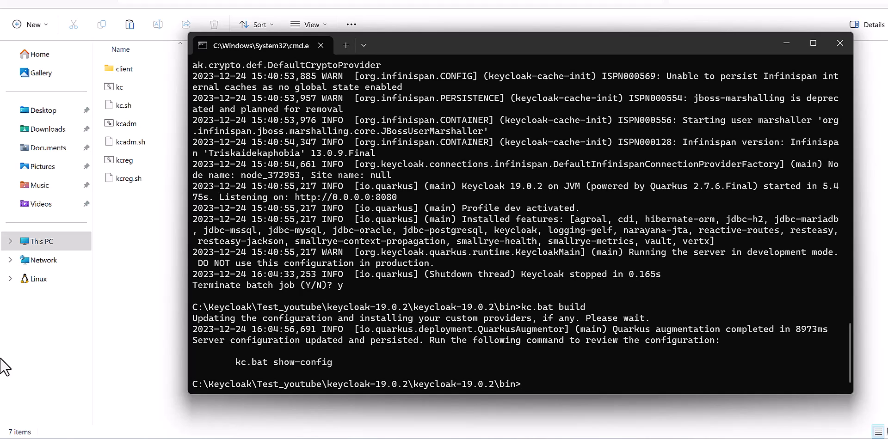
# - Start Keycloak again with 'kc.bat start-dev' and watch it come up
pyautogui.write('kc.bat str')
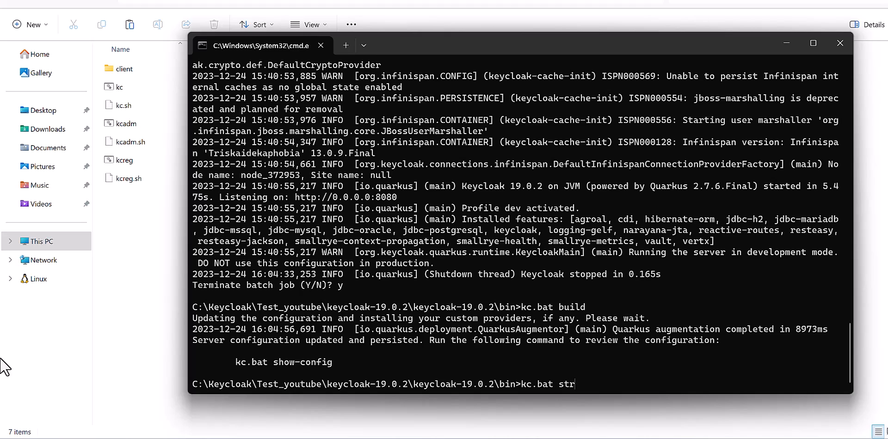
pyautogui.write('art')
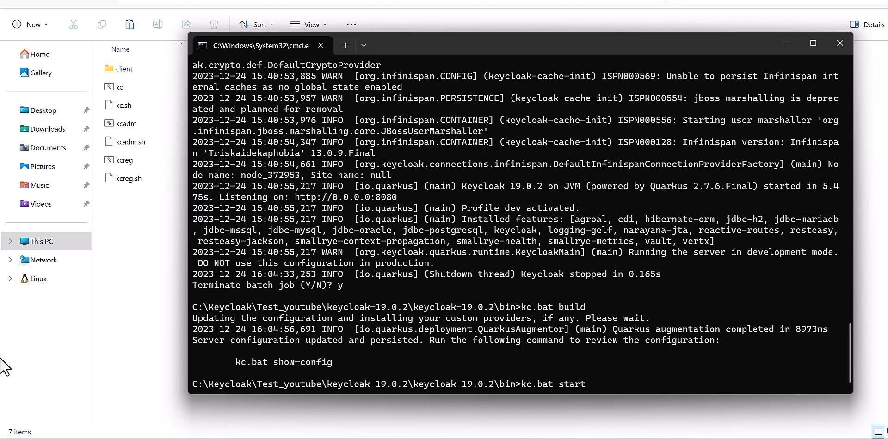
pyautogui.write('-dev')
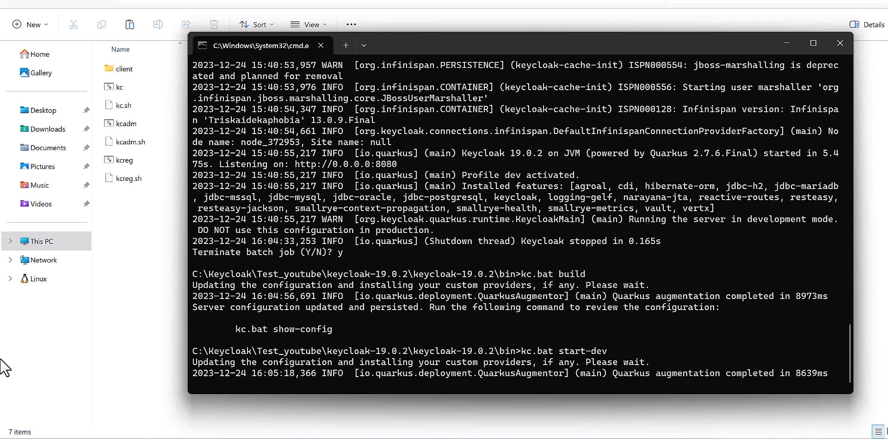
pyautogui.scroll(-3)
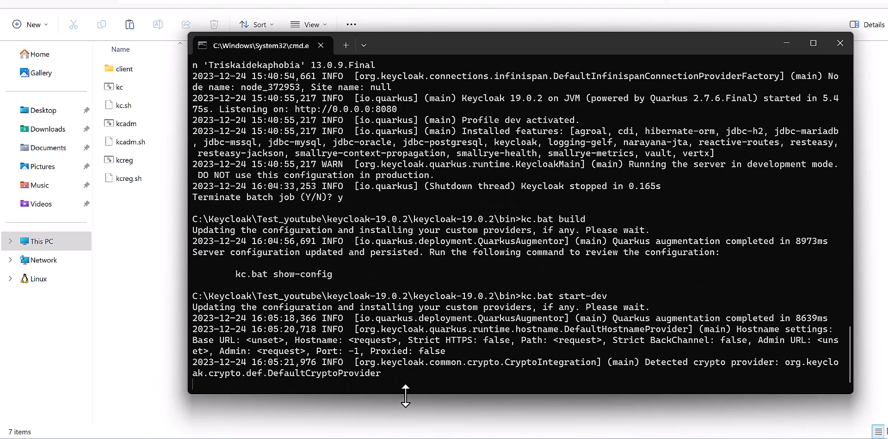
pyautogui.scroll(-3)
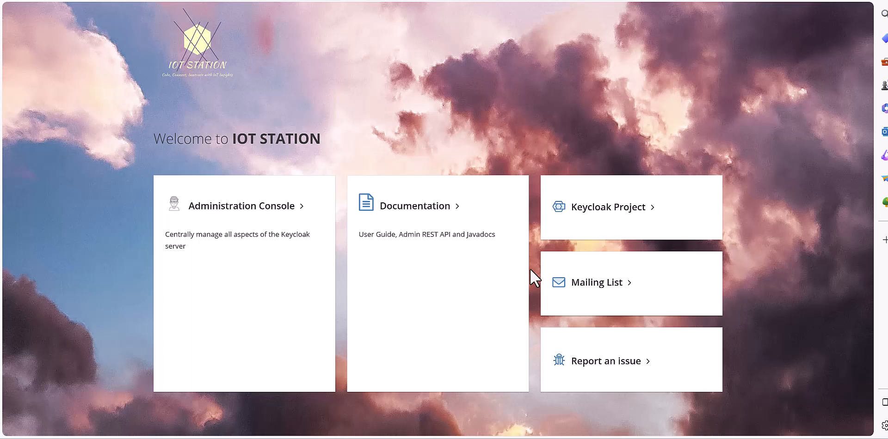
pyautogui.moveTo(471, 120)
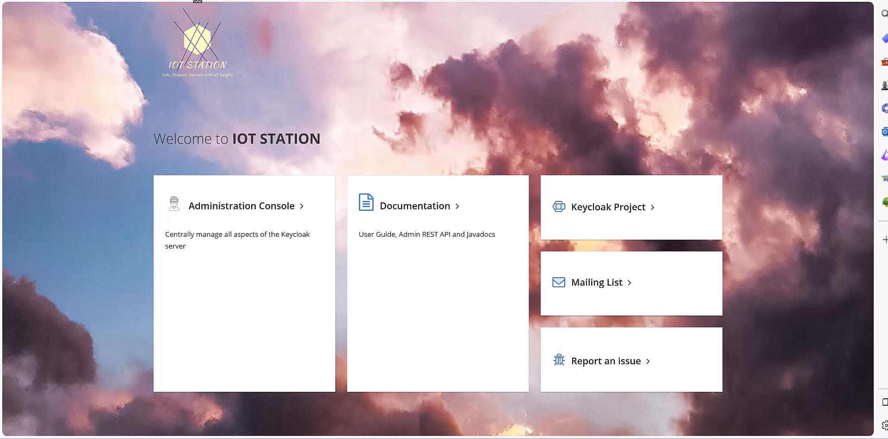
pyautogui.moveTo(246, 99)
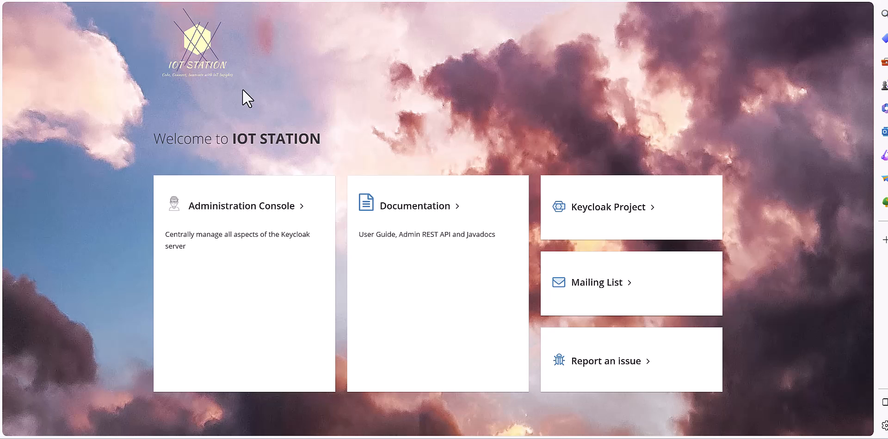
pyautogui.moveTo(161, 24)
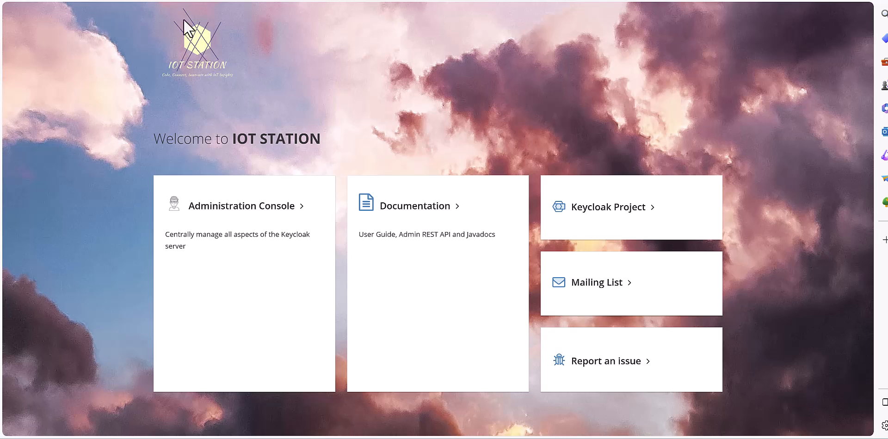
pyautogui.moveTo(236, 61)
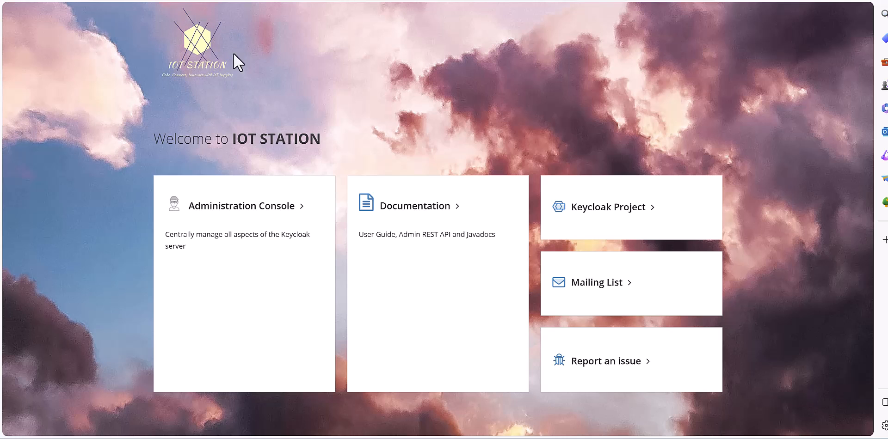
pyautogui.moveTo(220, 77)
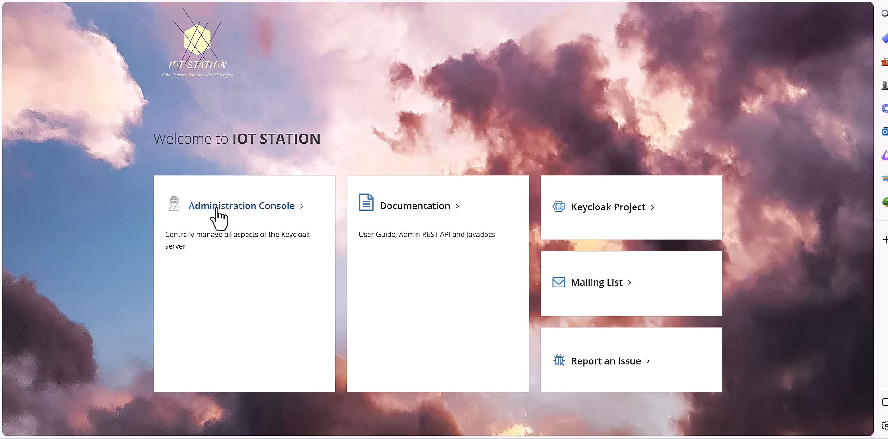
pyautogui.moveTo(249, 213)
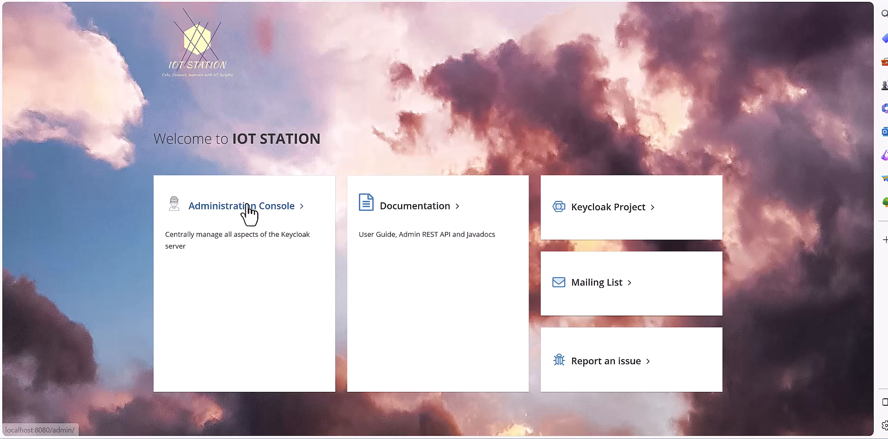
# - Enter the Administration Console from the welcome page and sign in as iot
pyautogui.click(242, 205)
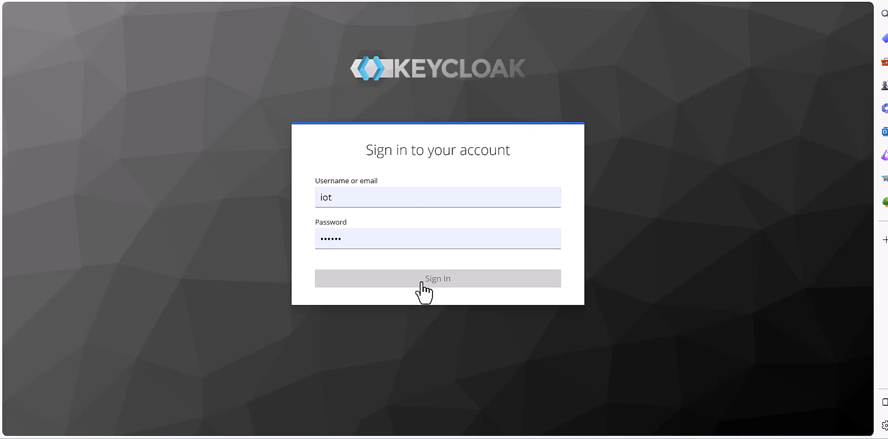
pyautogui.click(437, 278)
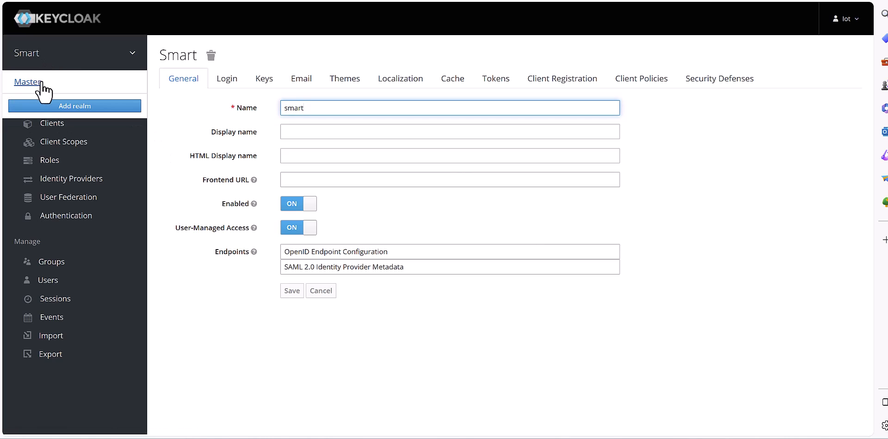
# - In Master realm Themes, set login, account and admin console to custom-theme and save
pyautogui.click(28, 82)
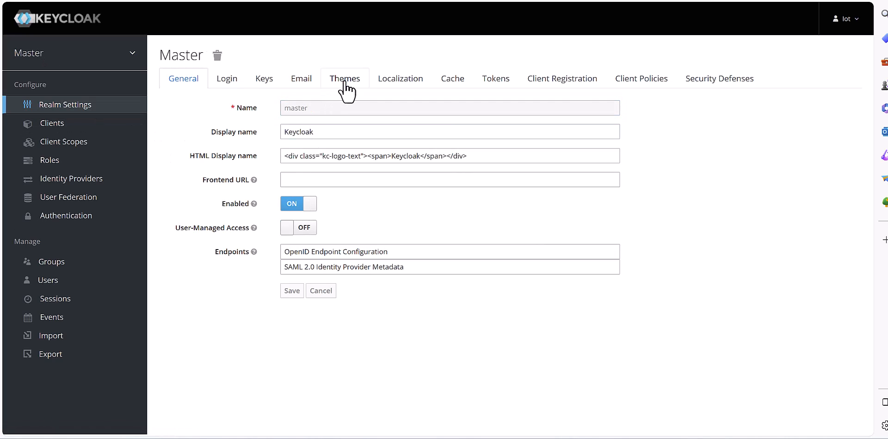
pyautogui.click(343, 78)
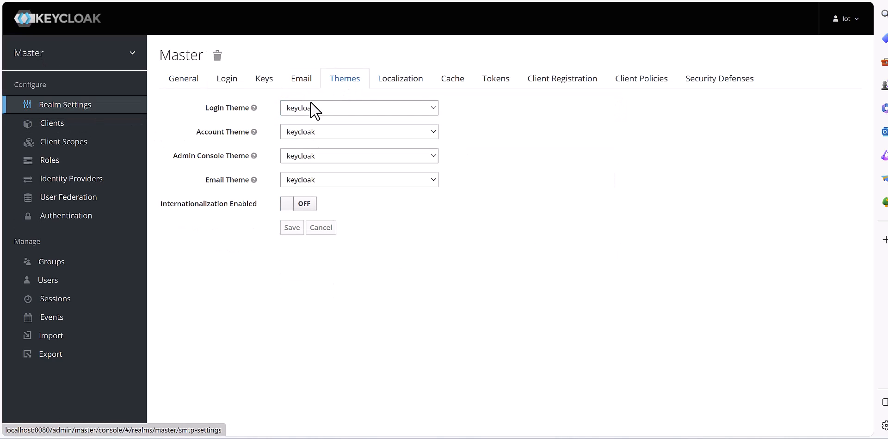
pyautogui.click(358, 132)
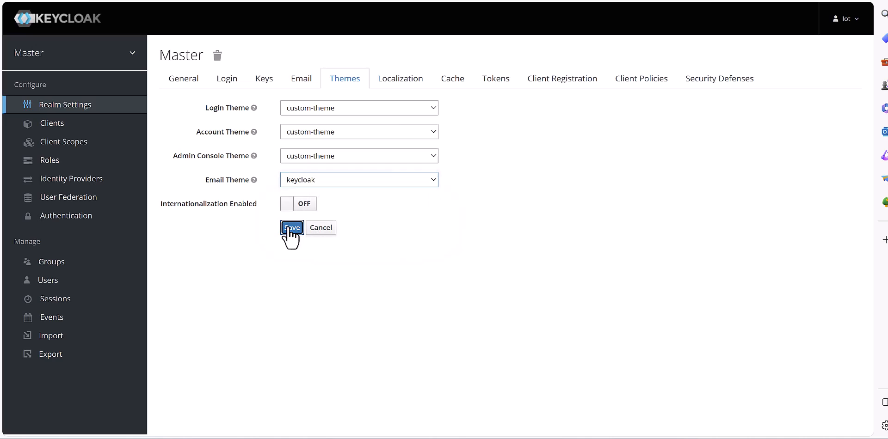
pyautogui.click(291, 226)
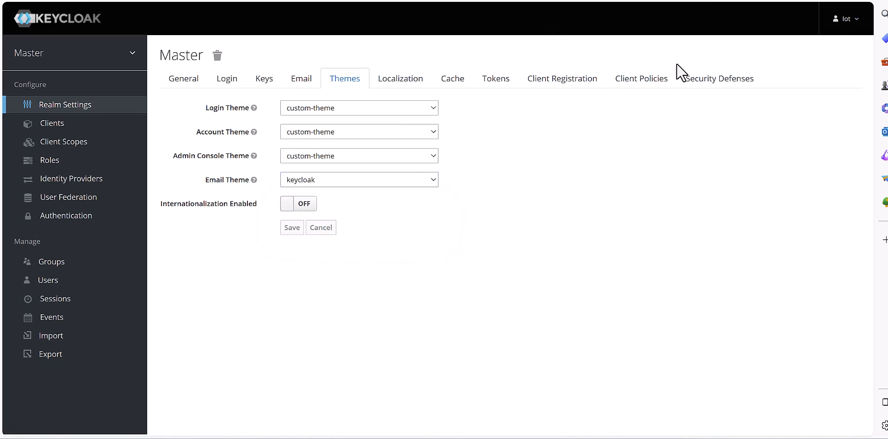
pyautogui.click(799, 78)
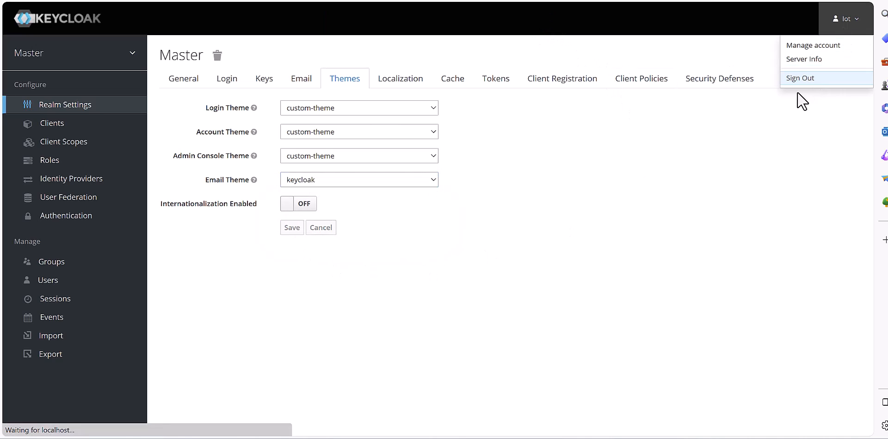
# - Sign out and back in so the navbar shows the IOT STATION logo
pyautogui.click(800, 78)
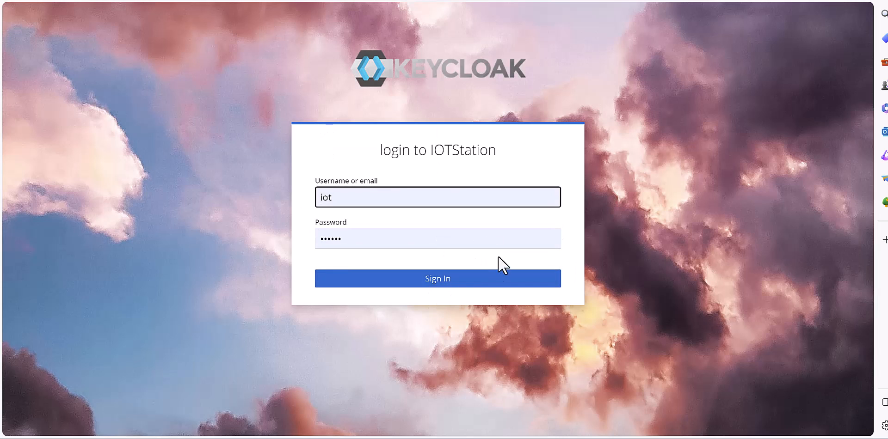
pyautogui.click(437, 279)
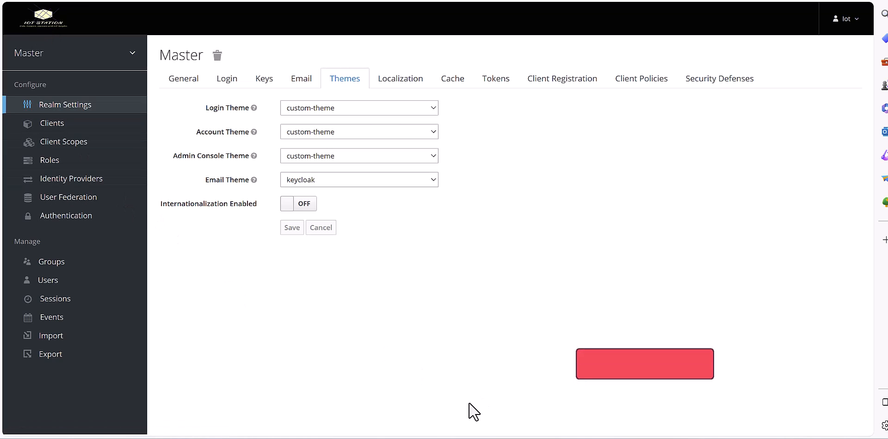
pyautogui.moveTo(653, 376)
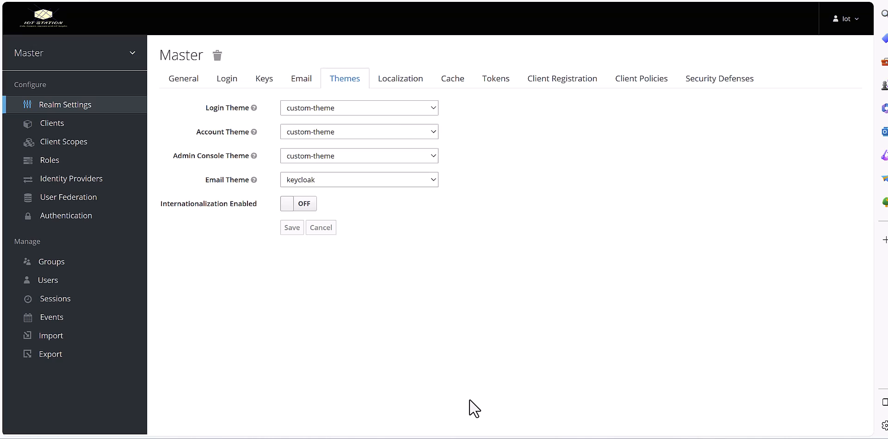
pyautogui.moveTo(542, 375)
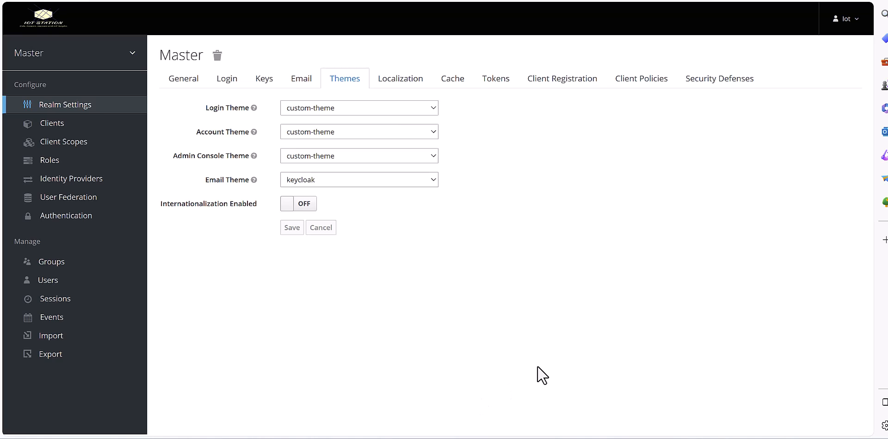